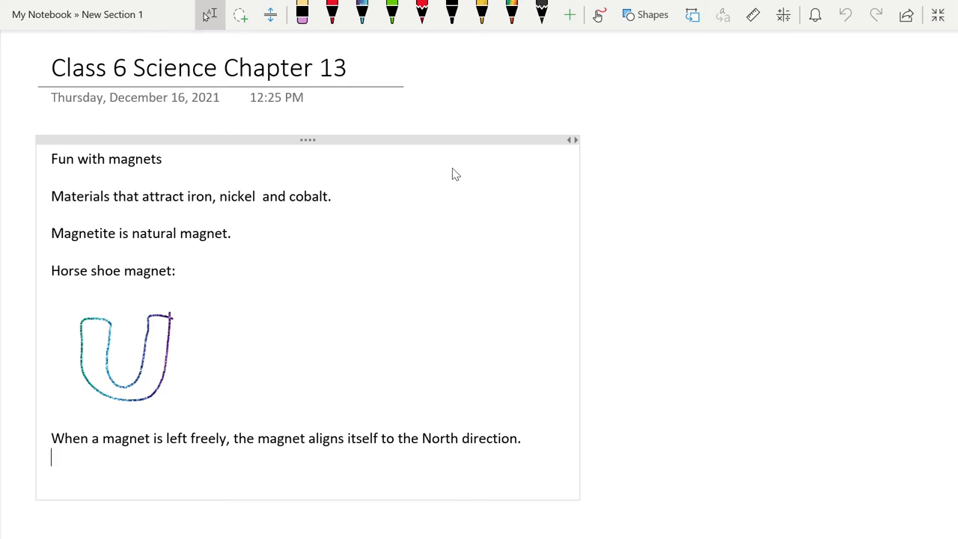
{"action": "mouse_move", "coordinate": [658, 158]}
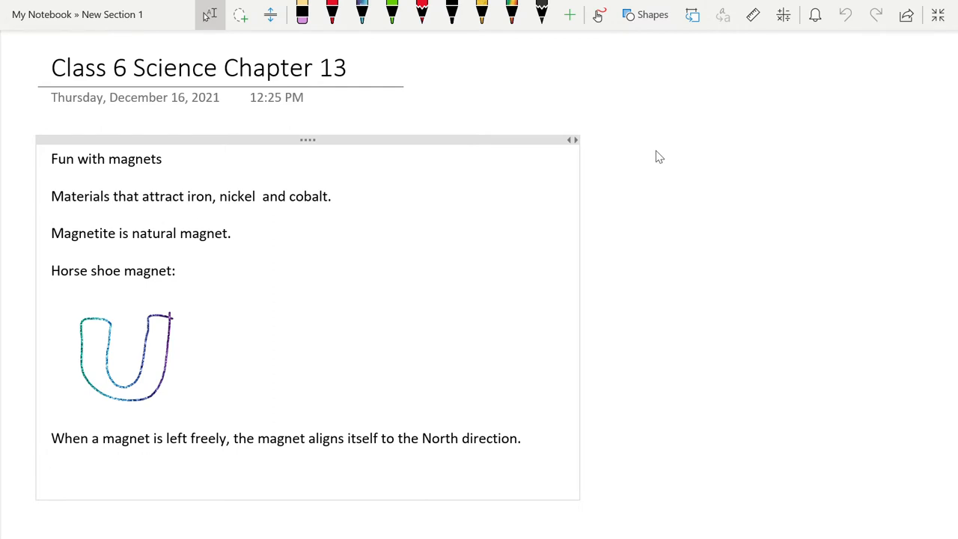
{"action": "scroll", "scroll_direction": "down", "scroll_amount": 3}
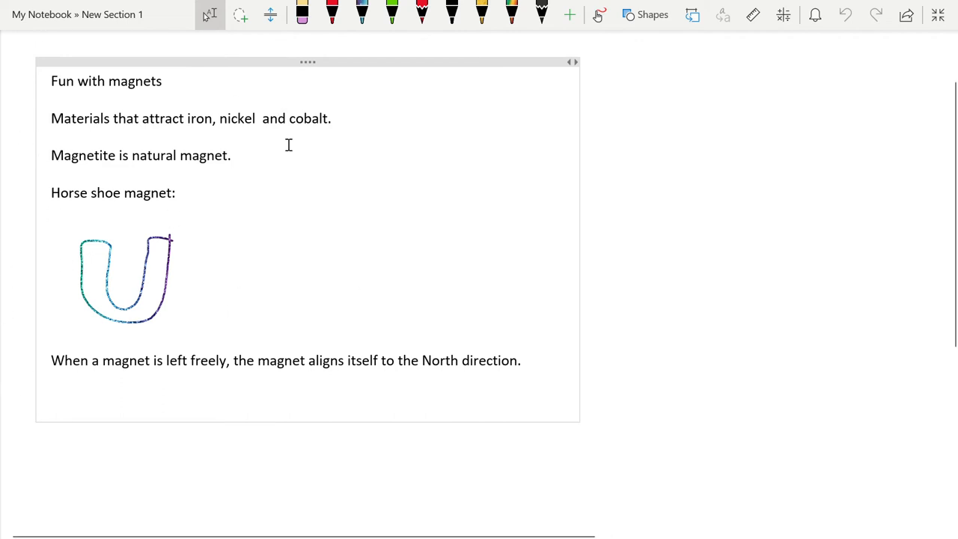
{"action": "scroll", "scroll_direction": "down", "scroll_amount": 3}
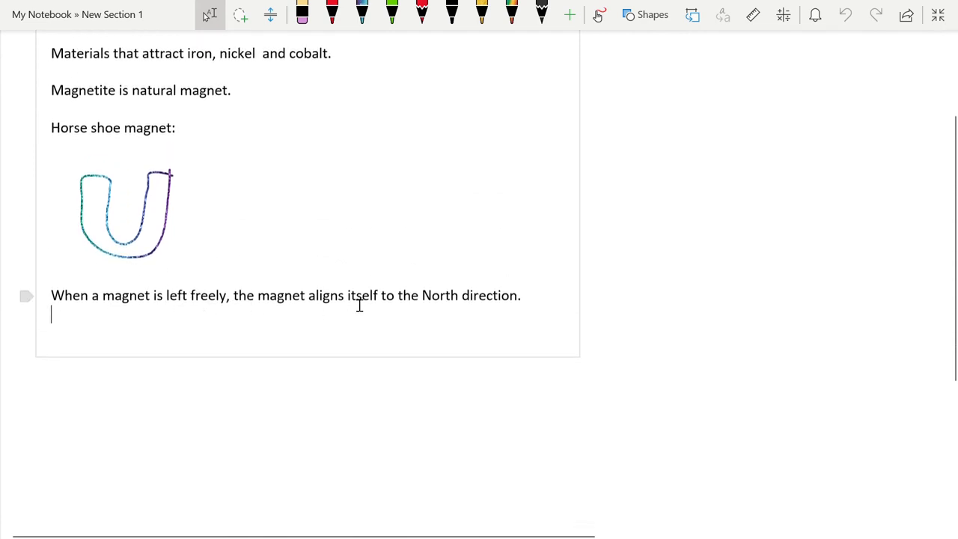
{"action": "scroll", "scroll_direction": "down", "scroll_amount": 3}
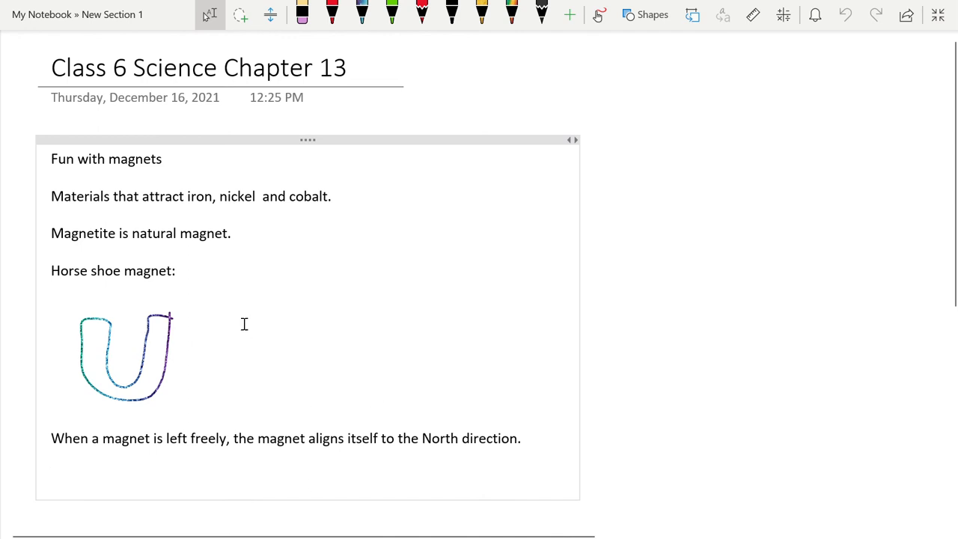
{"action": "mouse_move", "coordinate": [677, 306]}
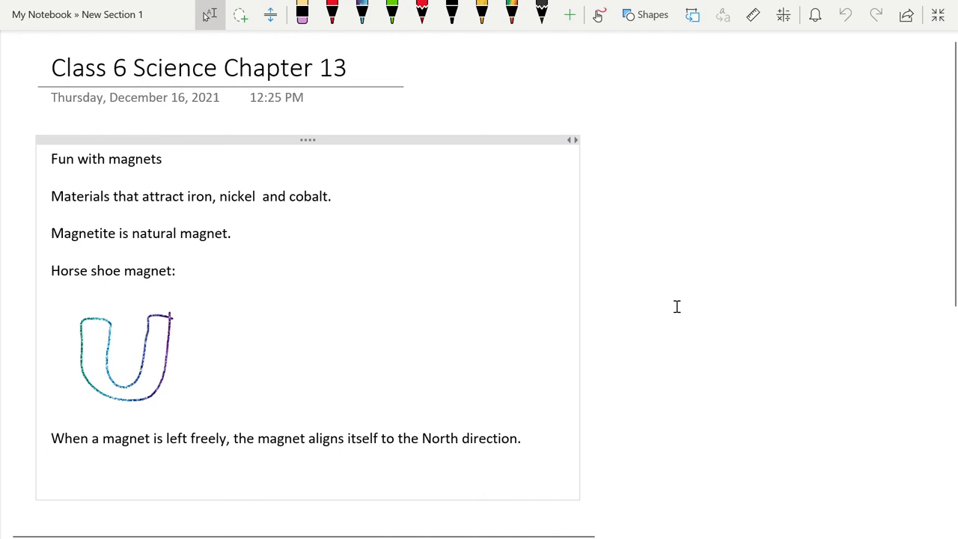
{"action": "left_click", "coordinate": [51, 457]}
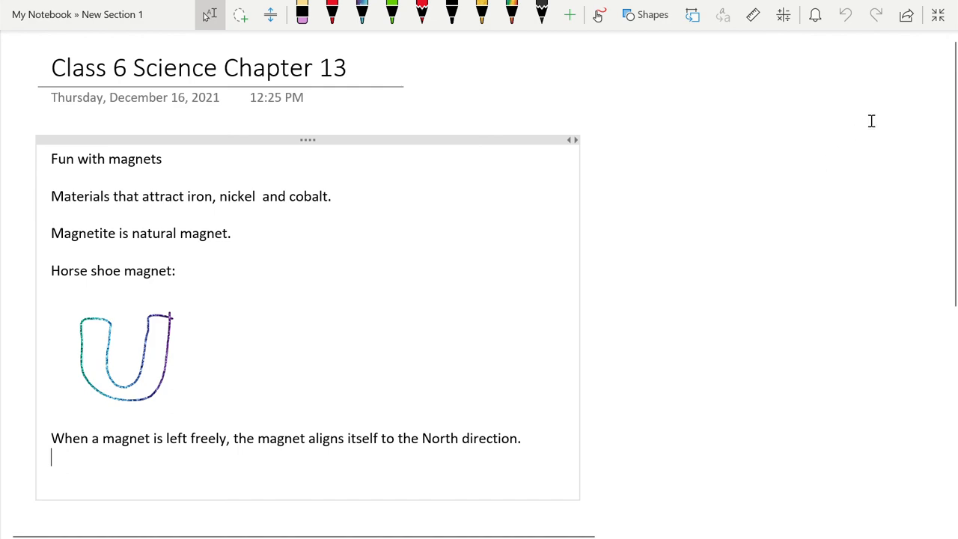